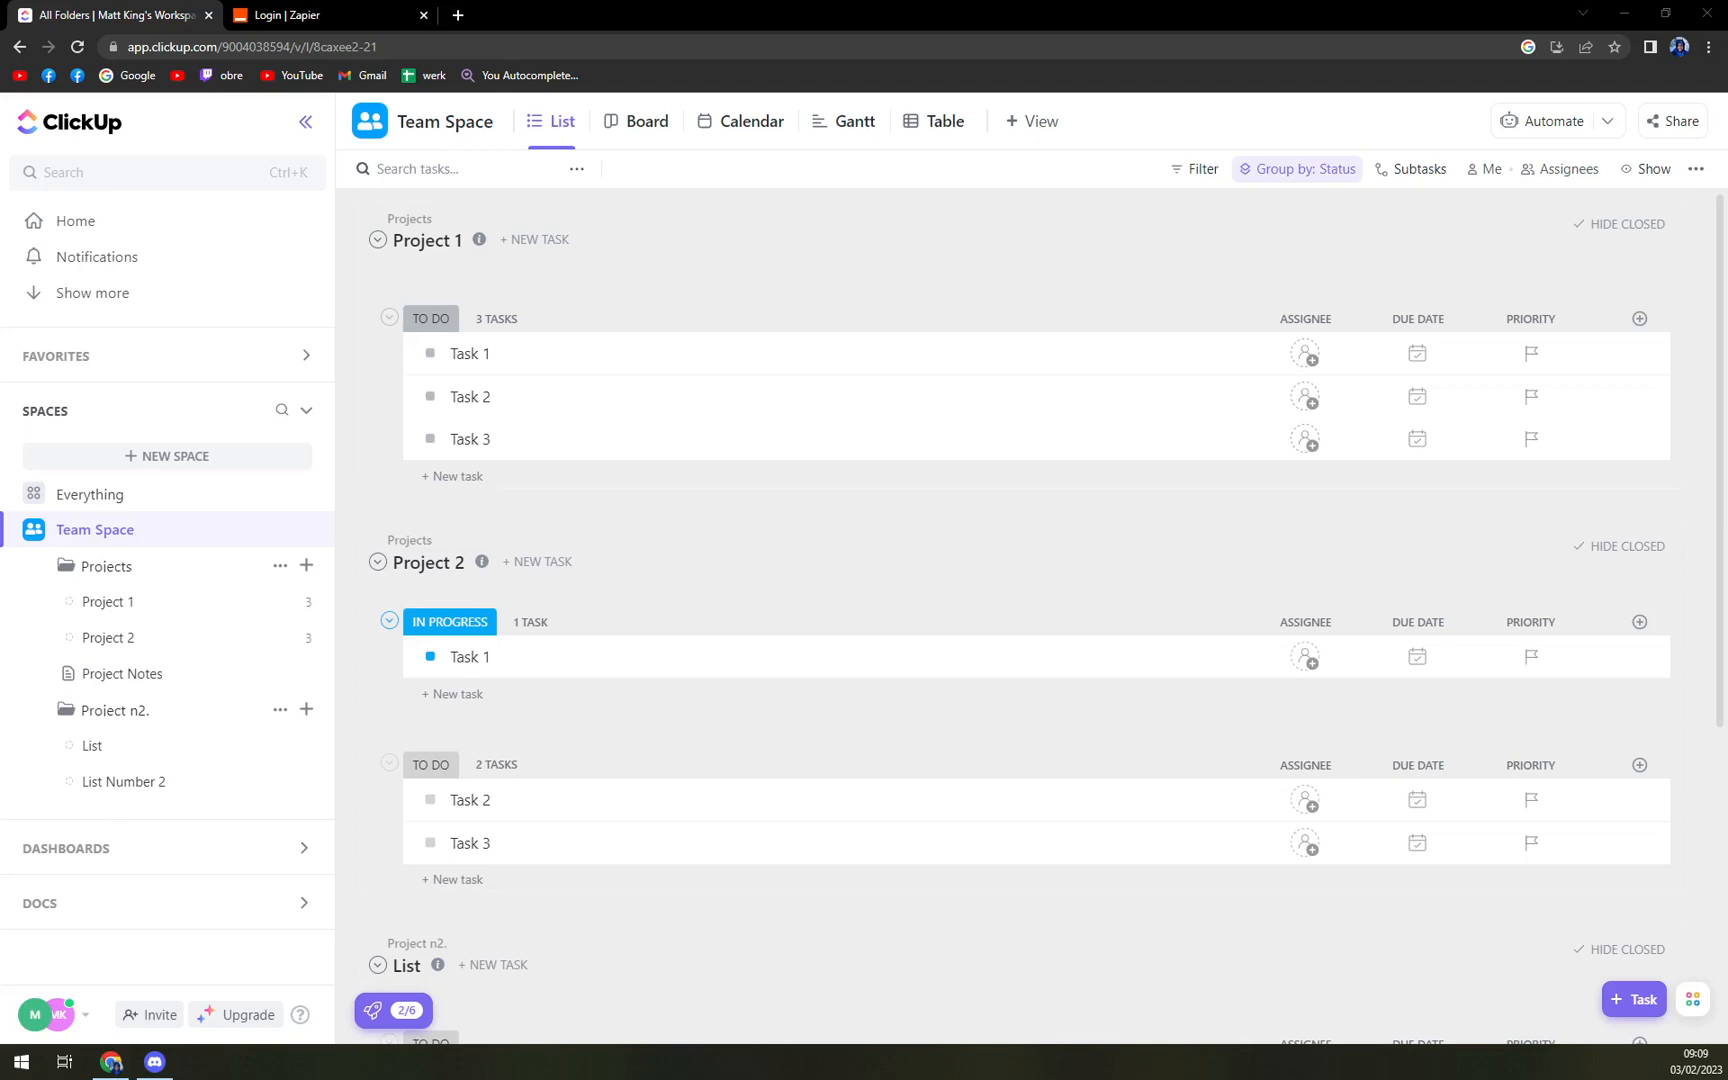
{"action": "mouse_move", "coordinate": [384, 409]}
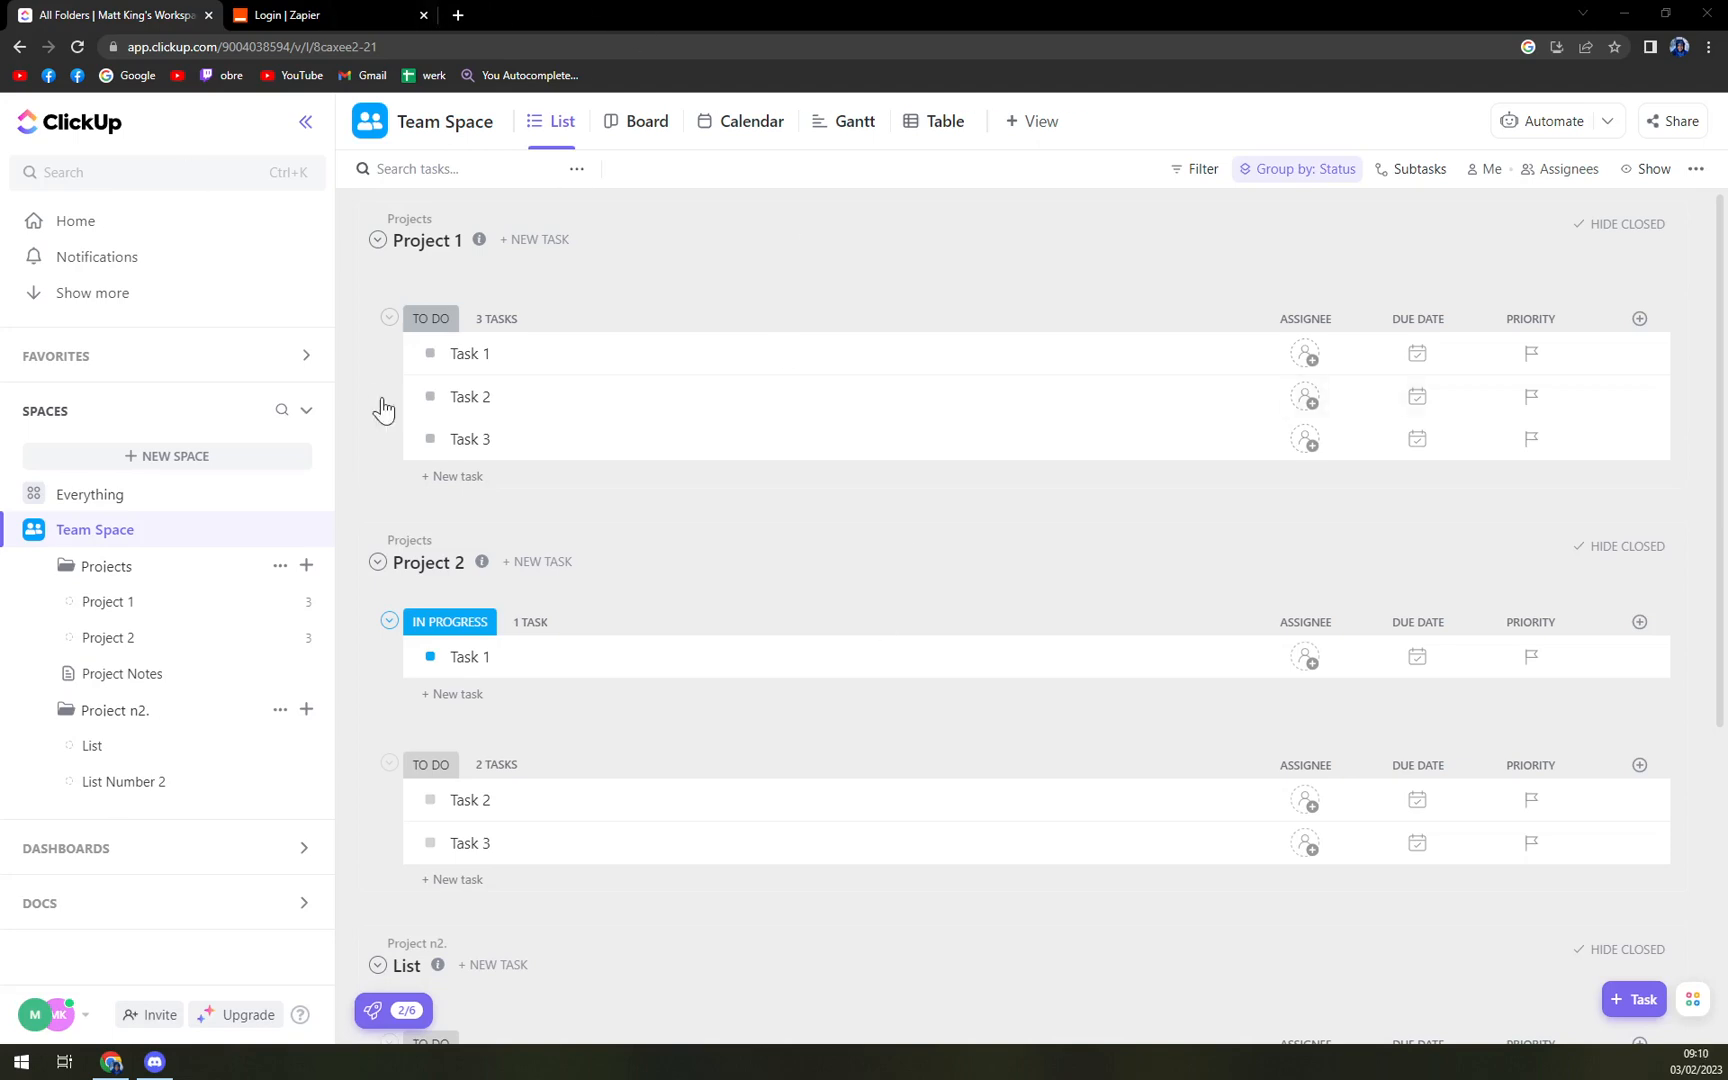
{"action": "mouse_move", "coordinate": [607, 388]}
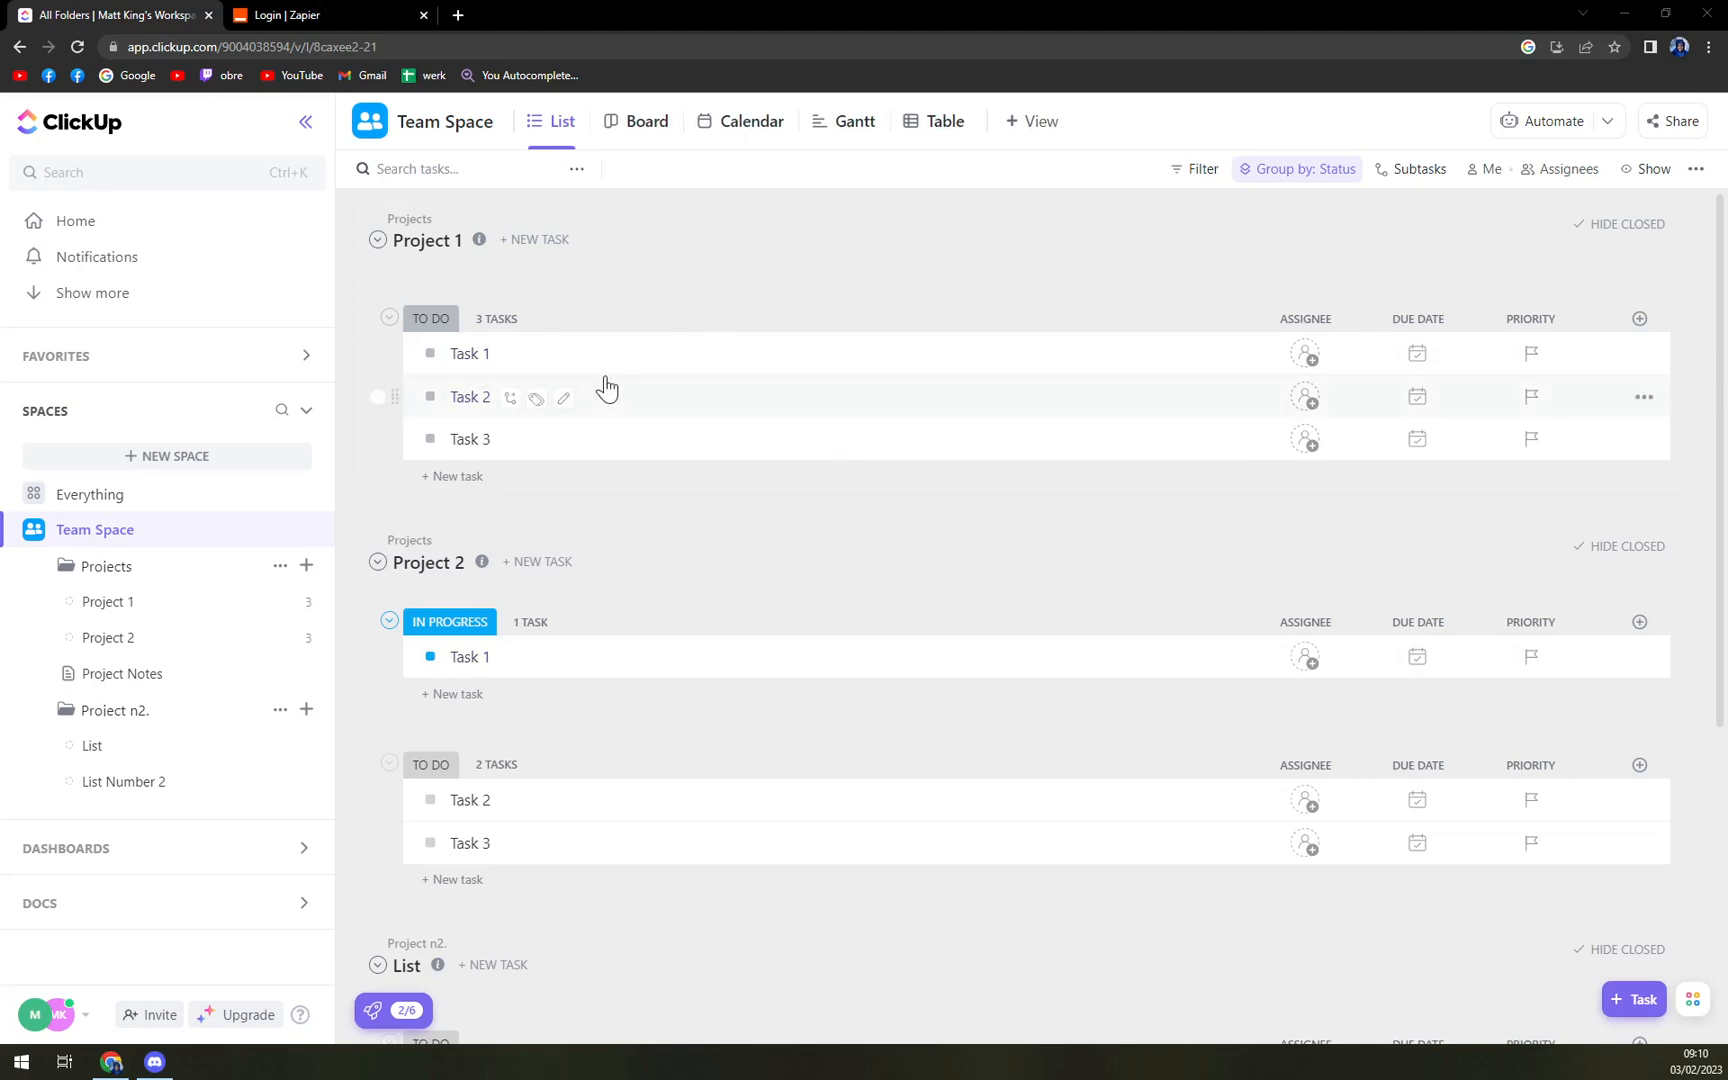
{"action": "mouse_move", "coordinate": [413, 657]}
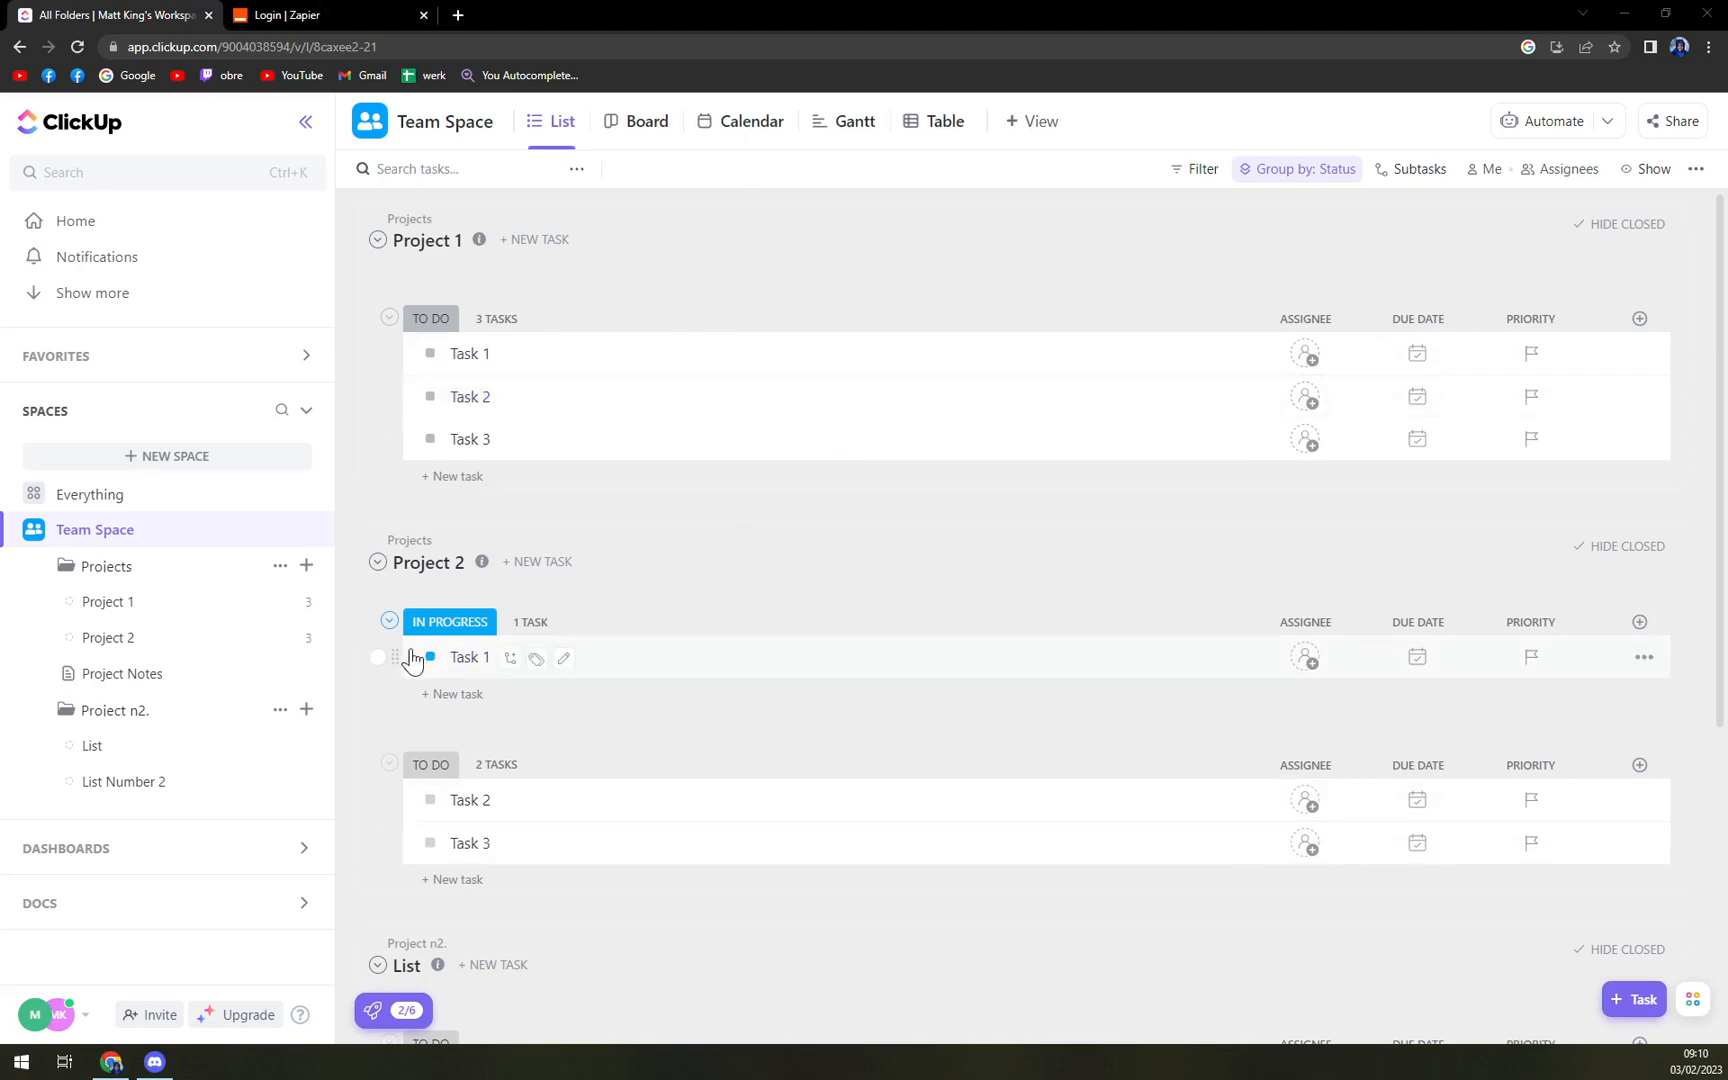
{"action": "mouse_move", "coordinate": [69, 1015]}
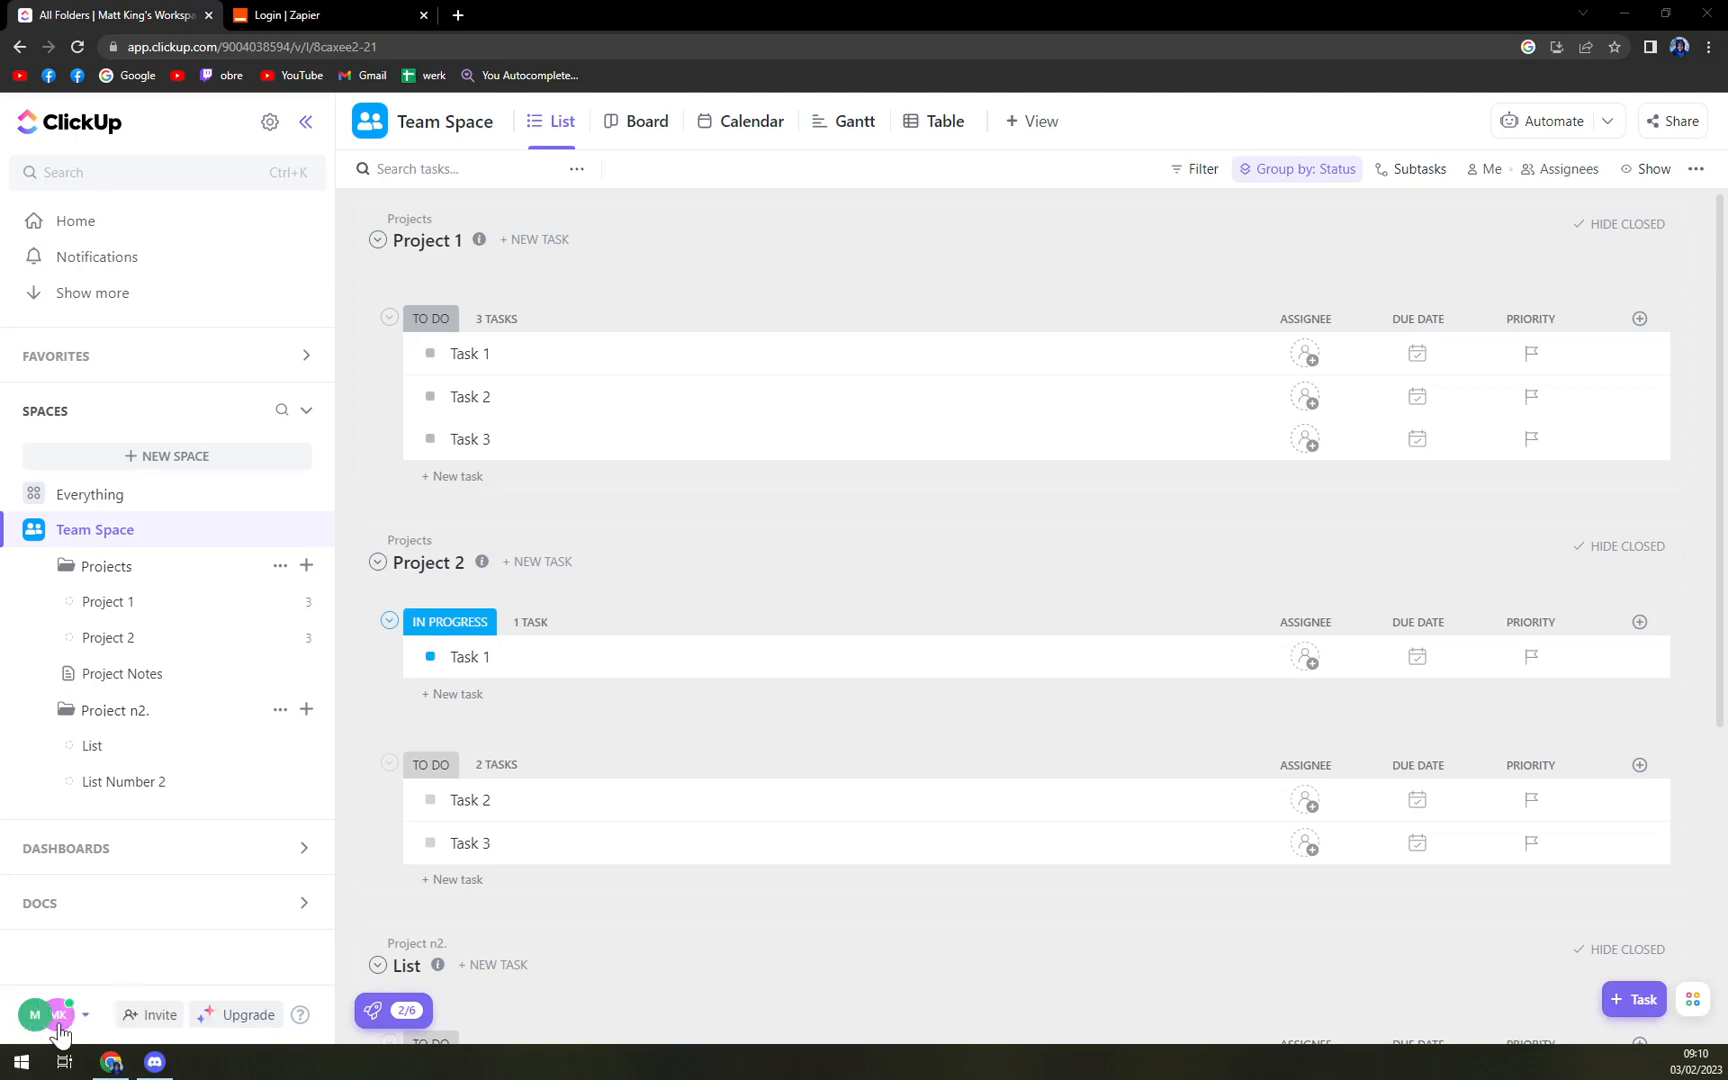
Open workspace Settings from the avatar menu and start Delete Workspace.
{"action": "left_click", "coordinate": [35, 1014]}
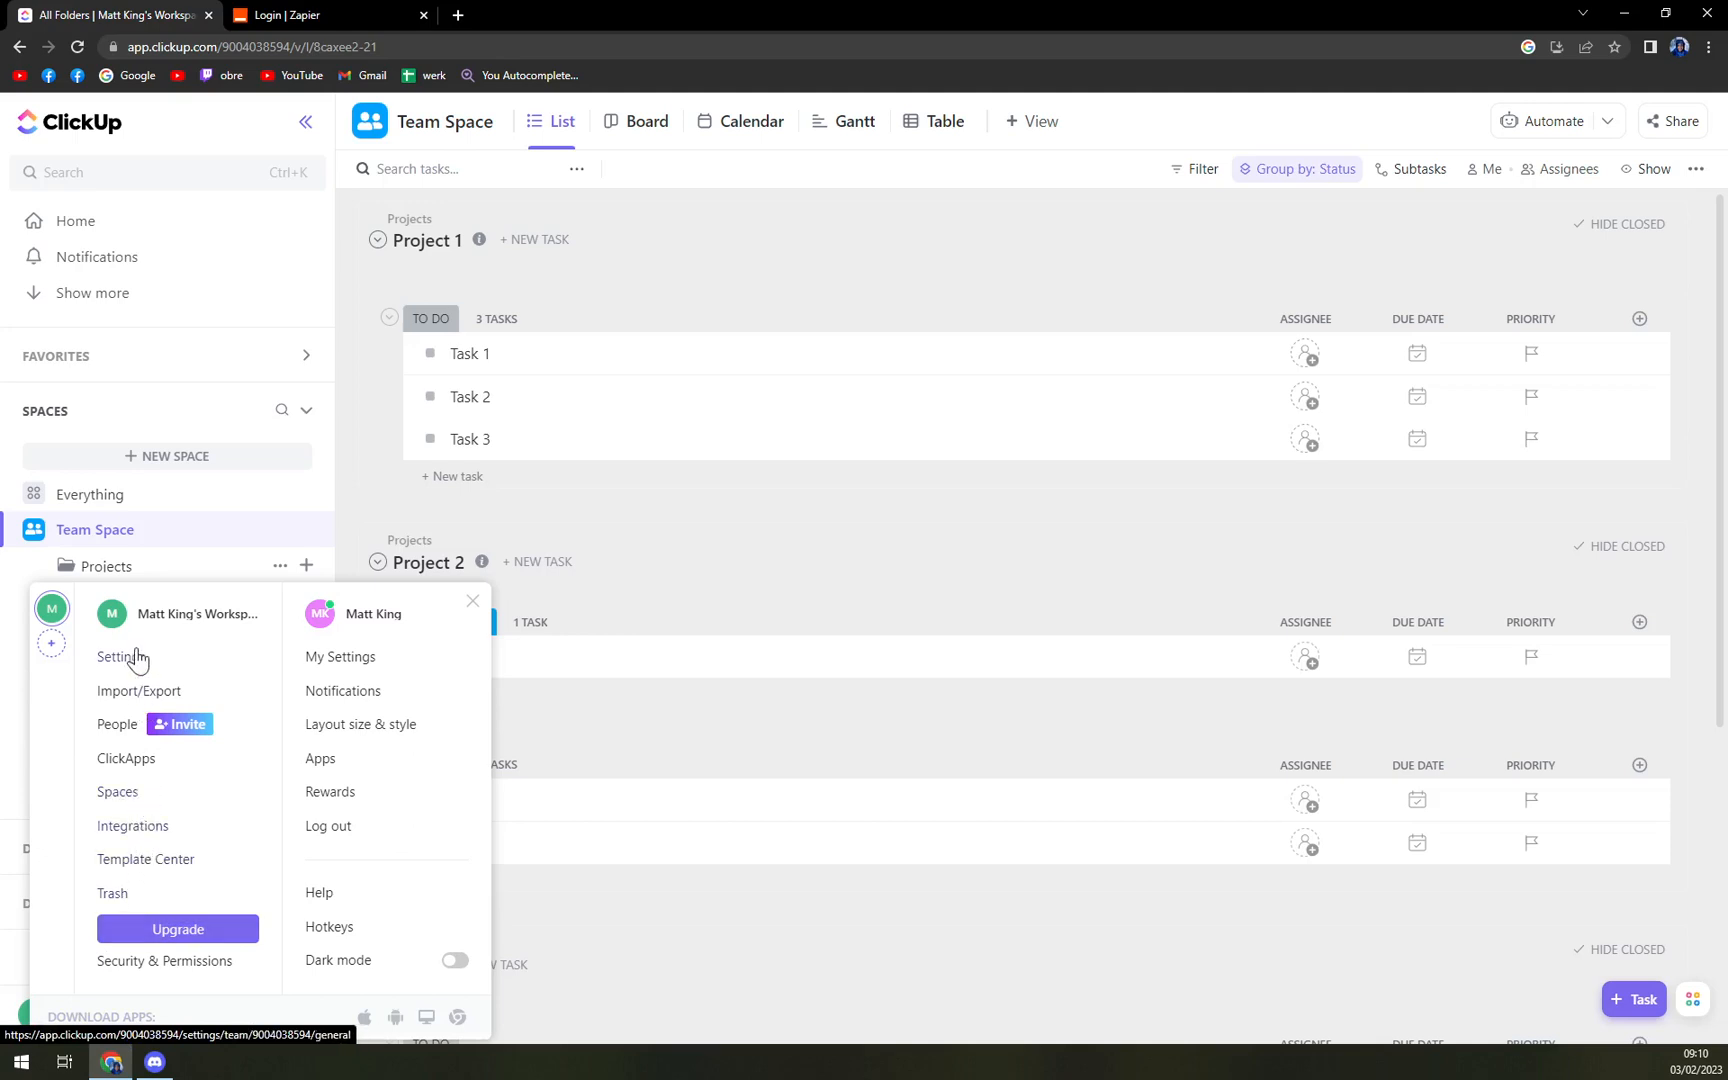
{"action": "mouse_move", "coordinate": [114, 657]}
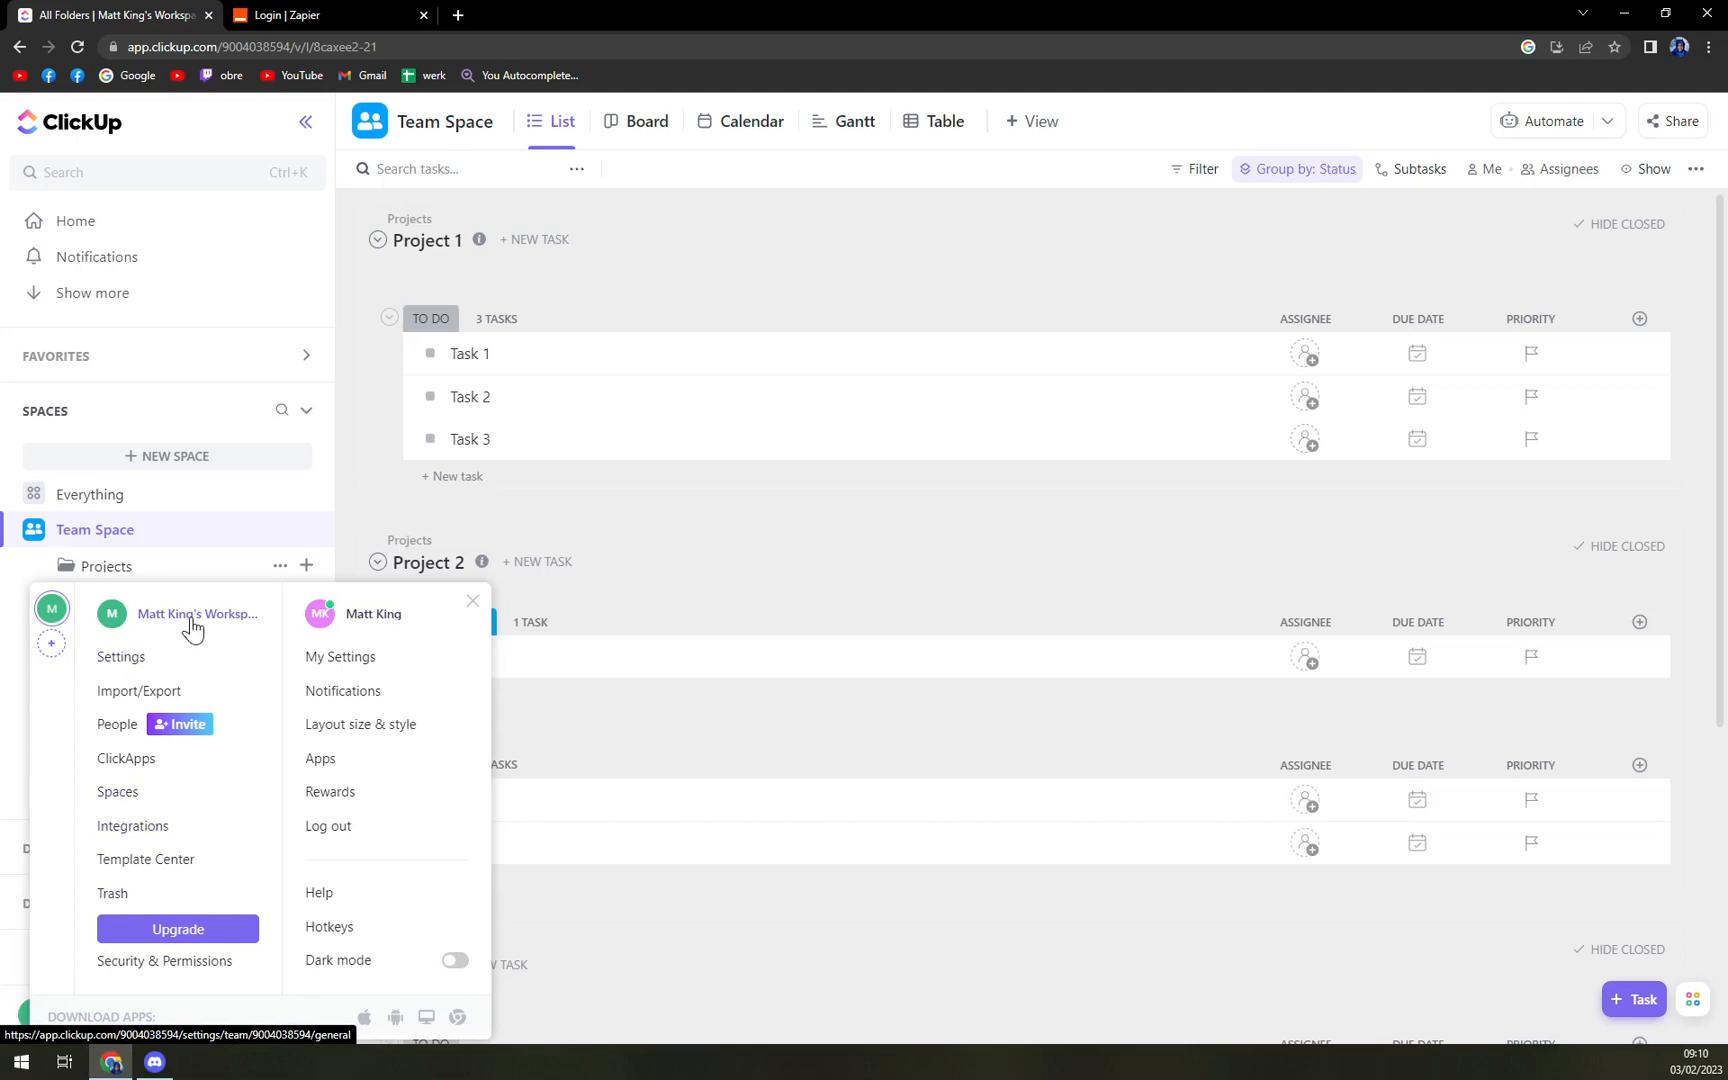
{"action": "mouse_move", "coordinate": [120, 657]}
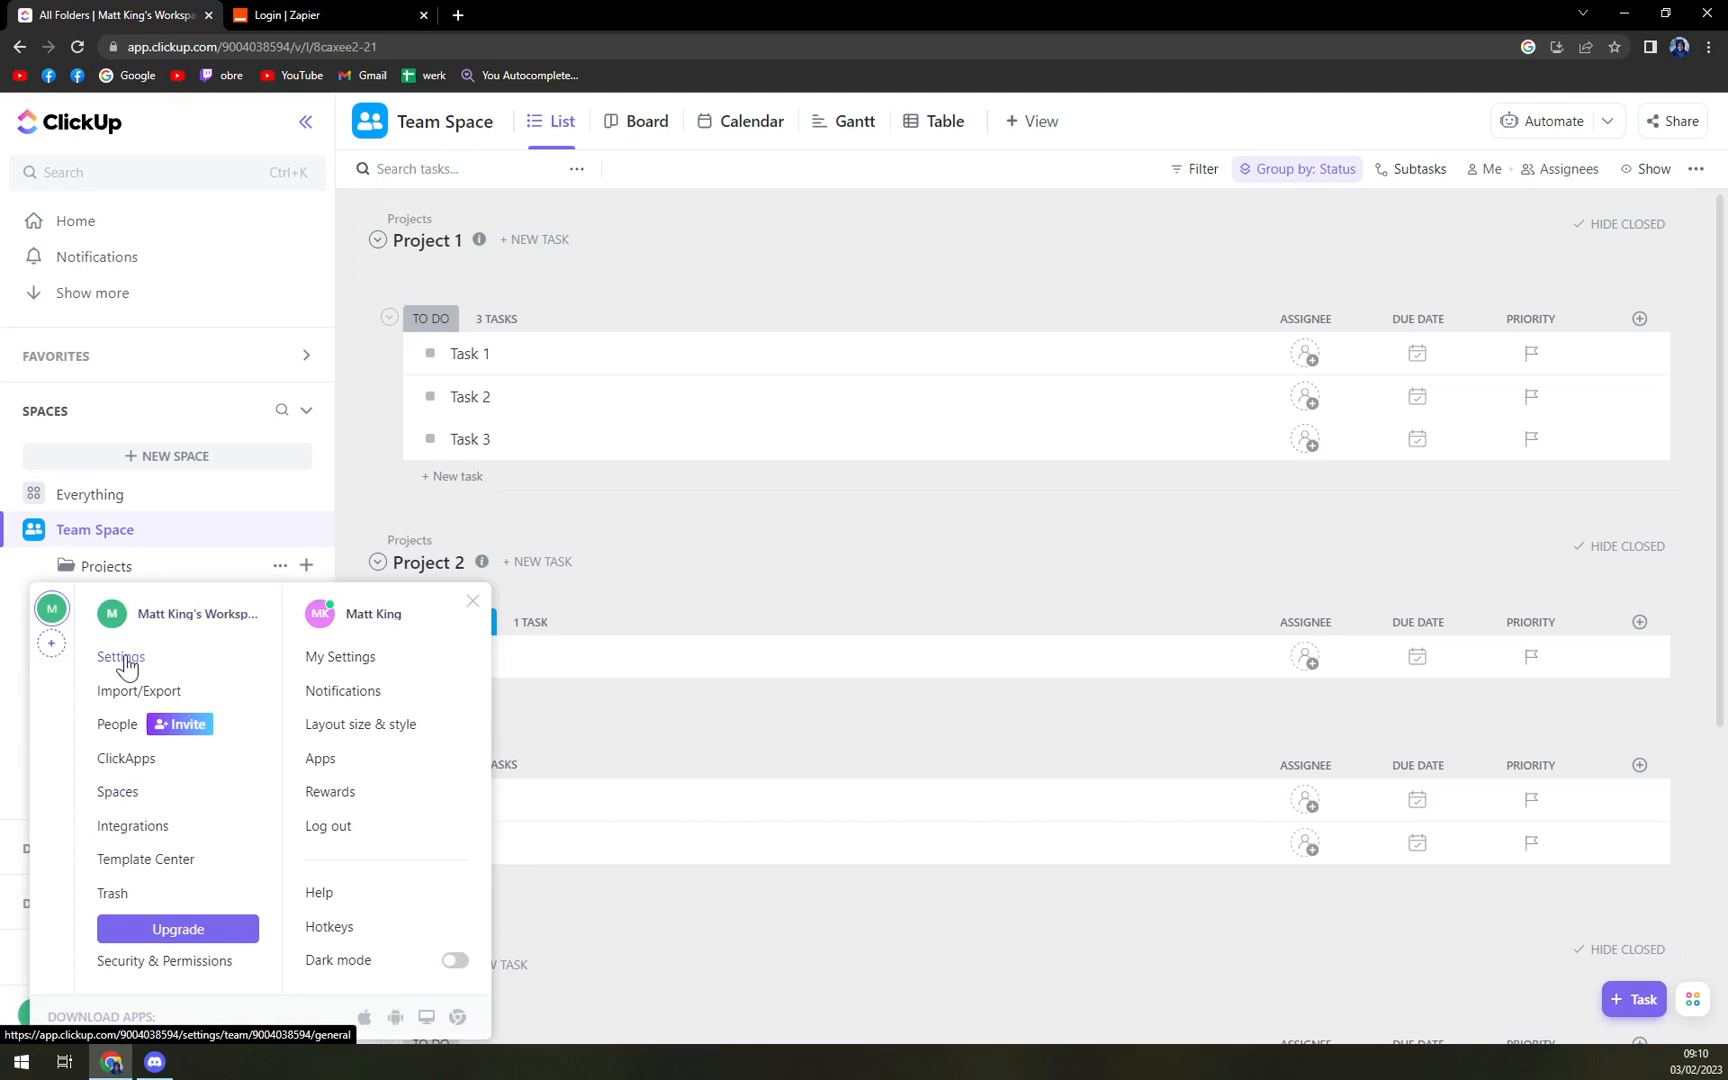
{"action": "left_click", "coordinate": [120, 657]}
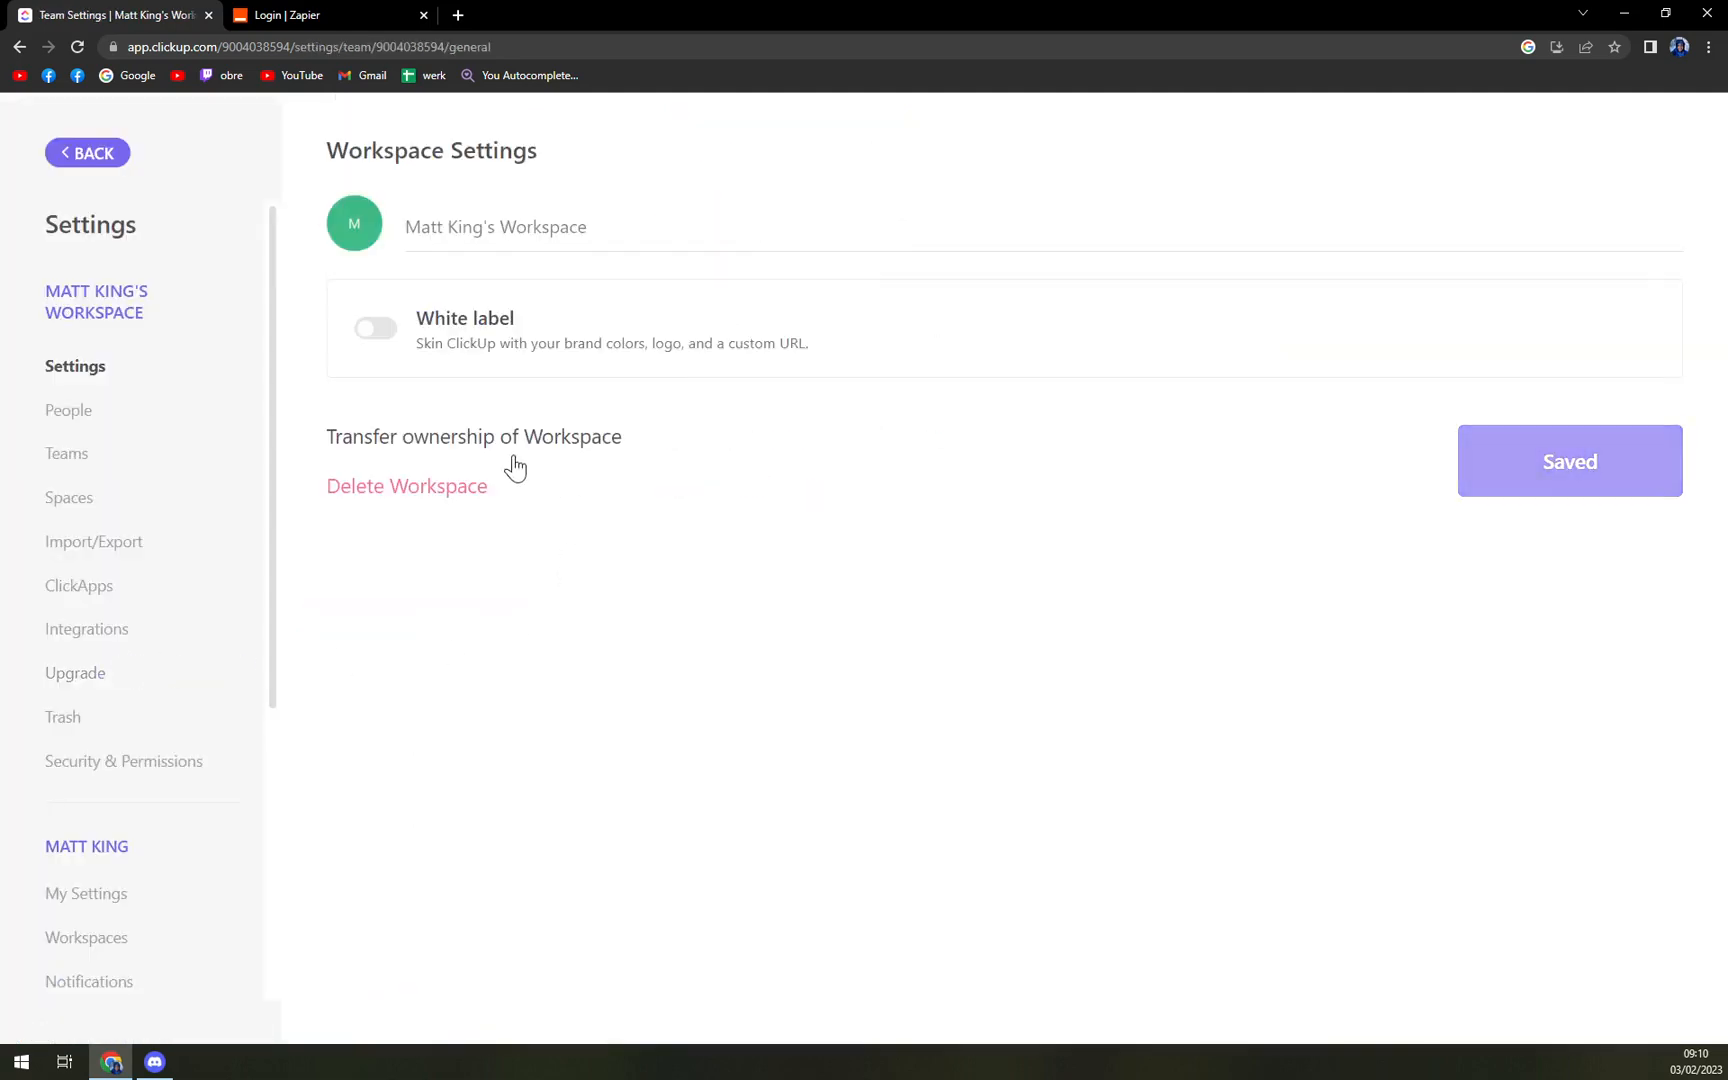
{"action": "left_click", "coordinate": [404, 486]}
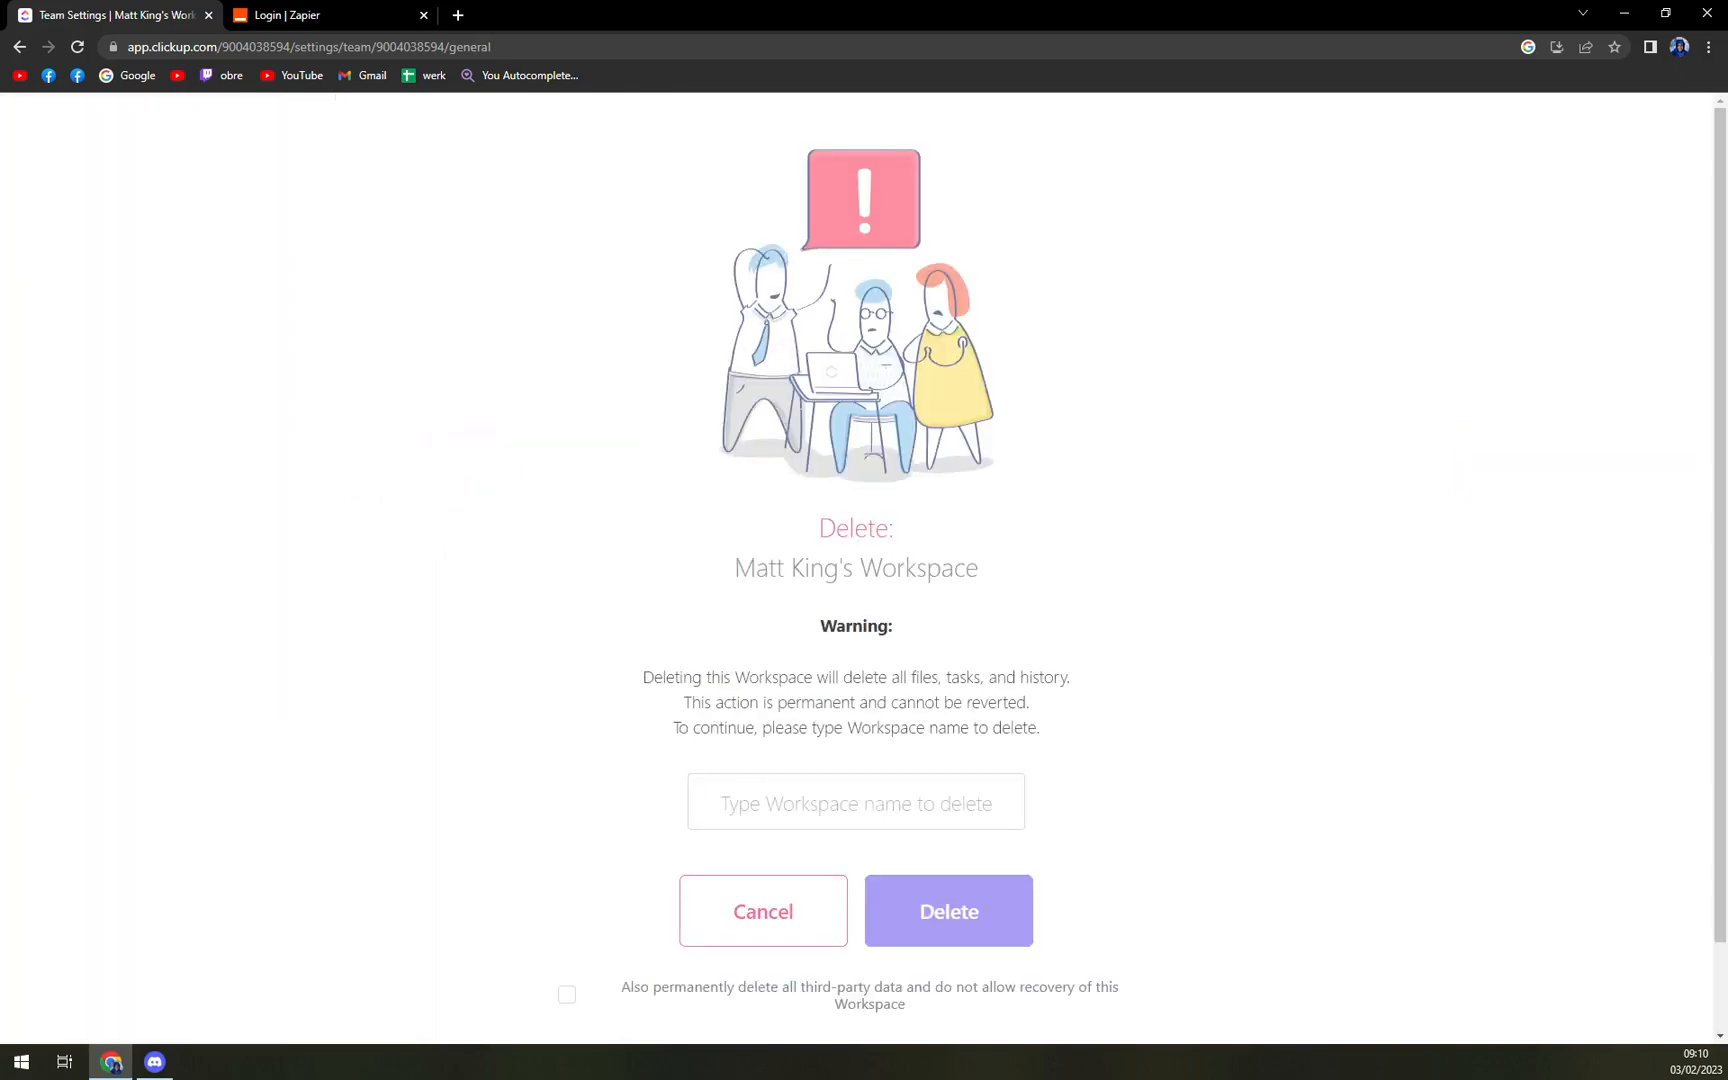
Highlight the workspace name shown under 'Delete:' on the confirmation page.
{"action": "double_click", "coordinate": [793, 568]}
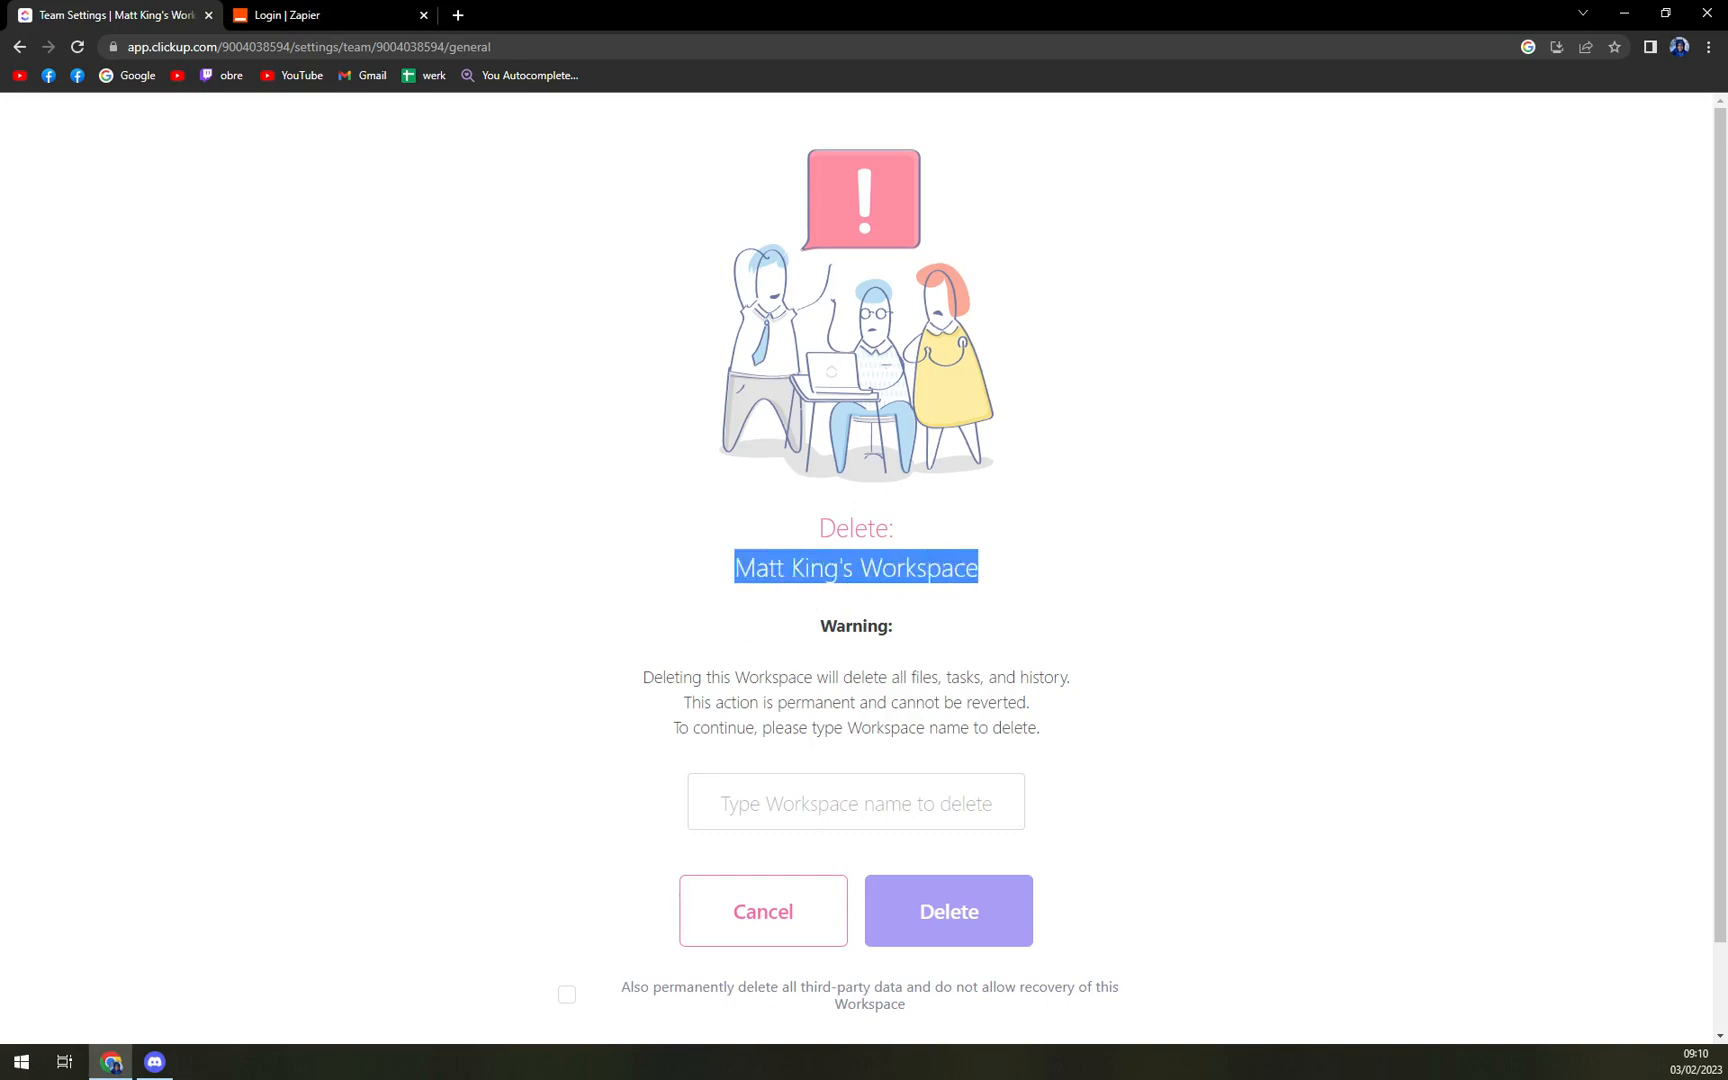
{"action": "mouse_move", "coordinate": [548, 314]}
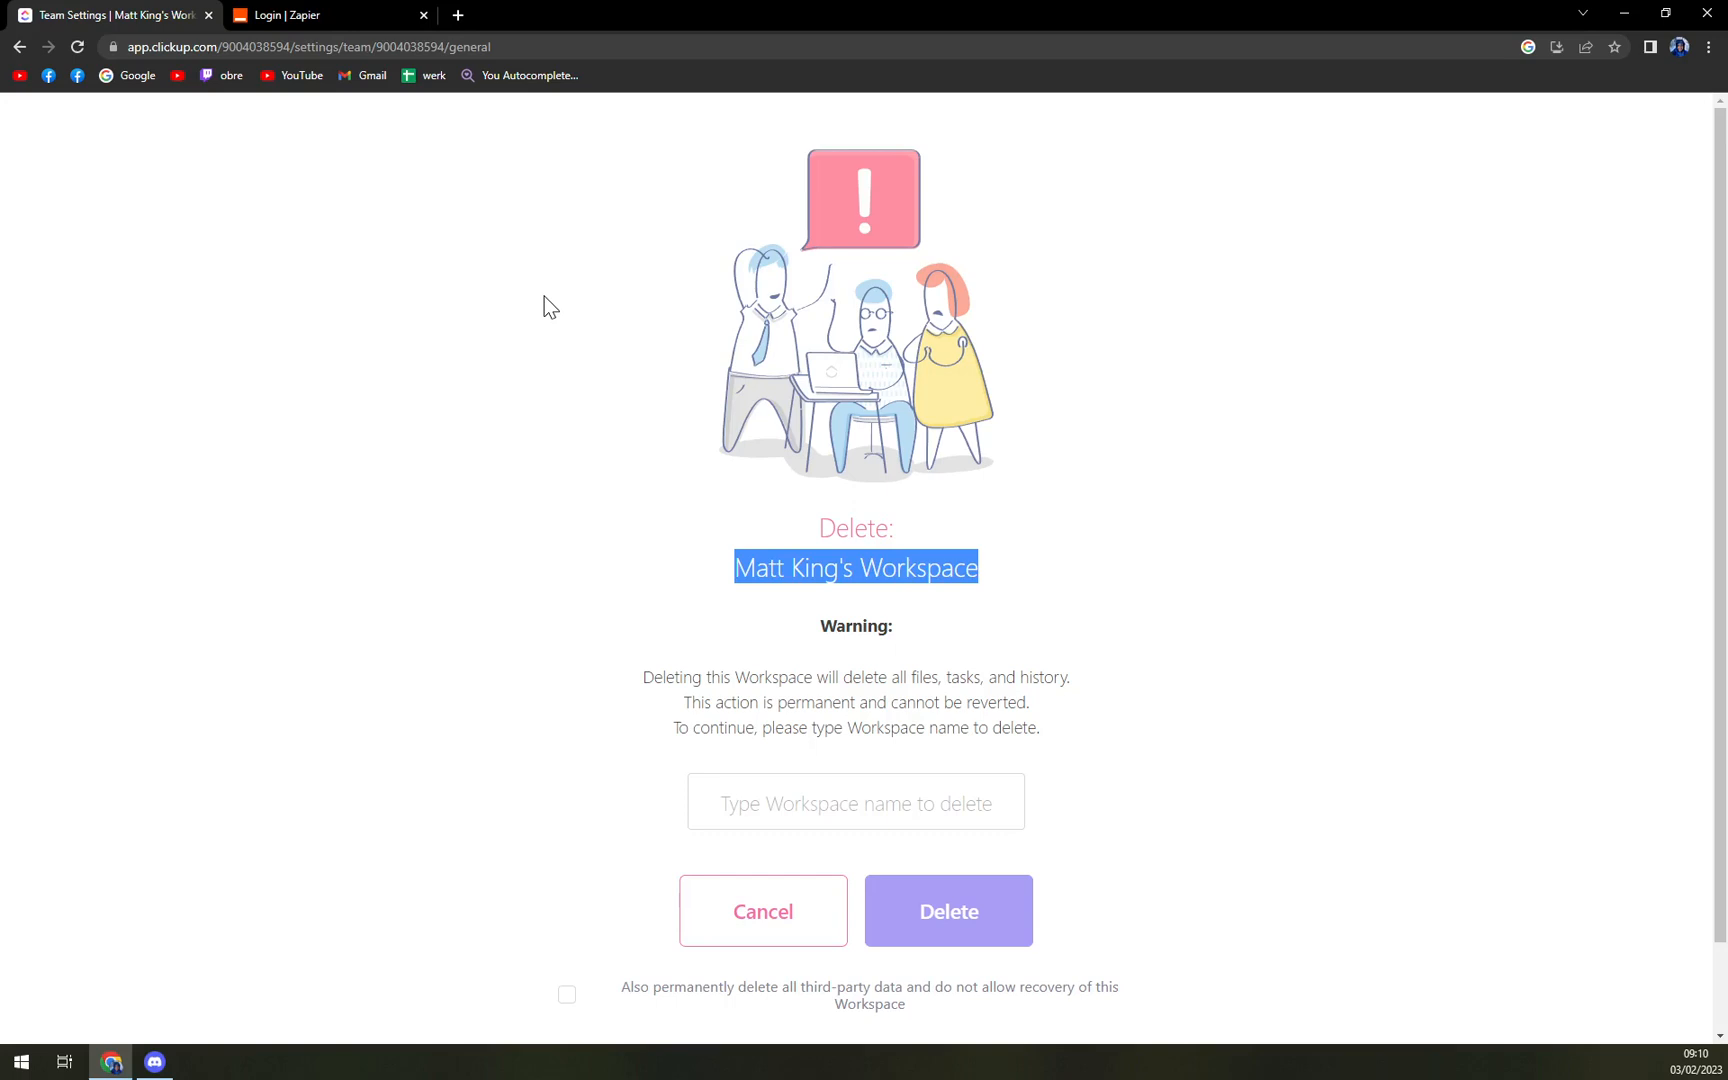
{"action": "mouse_move", "coordinate": [236, 137]}
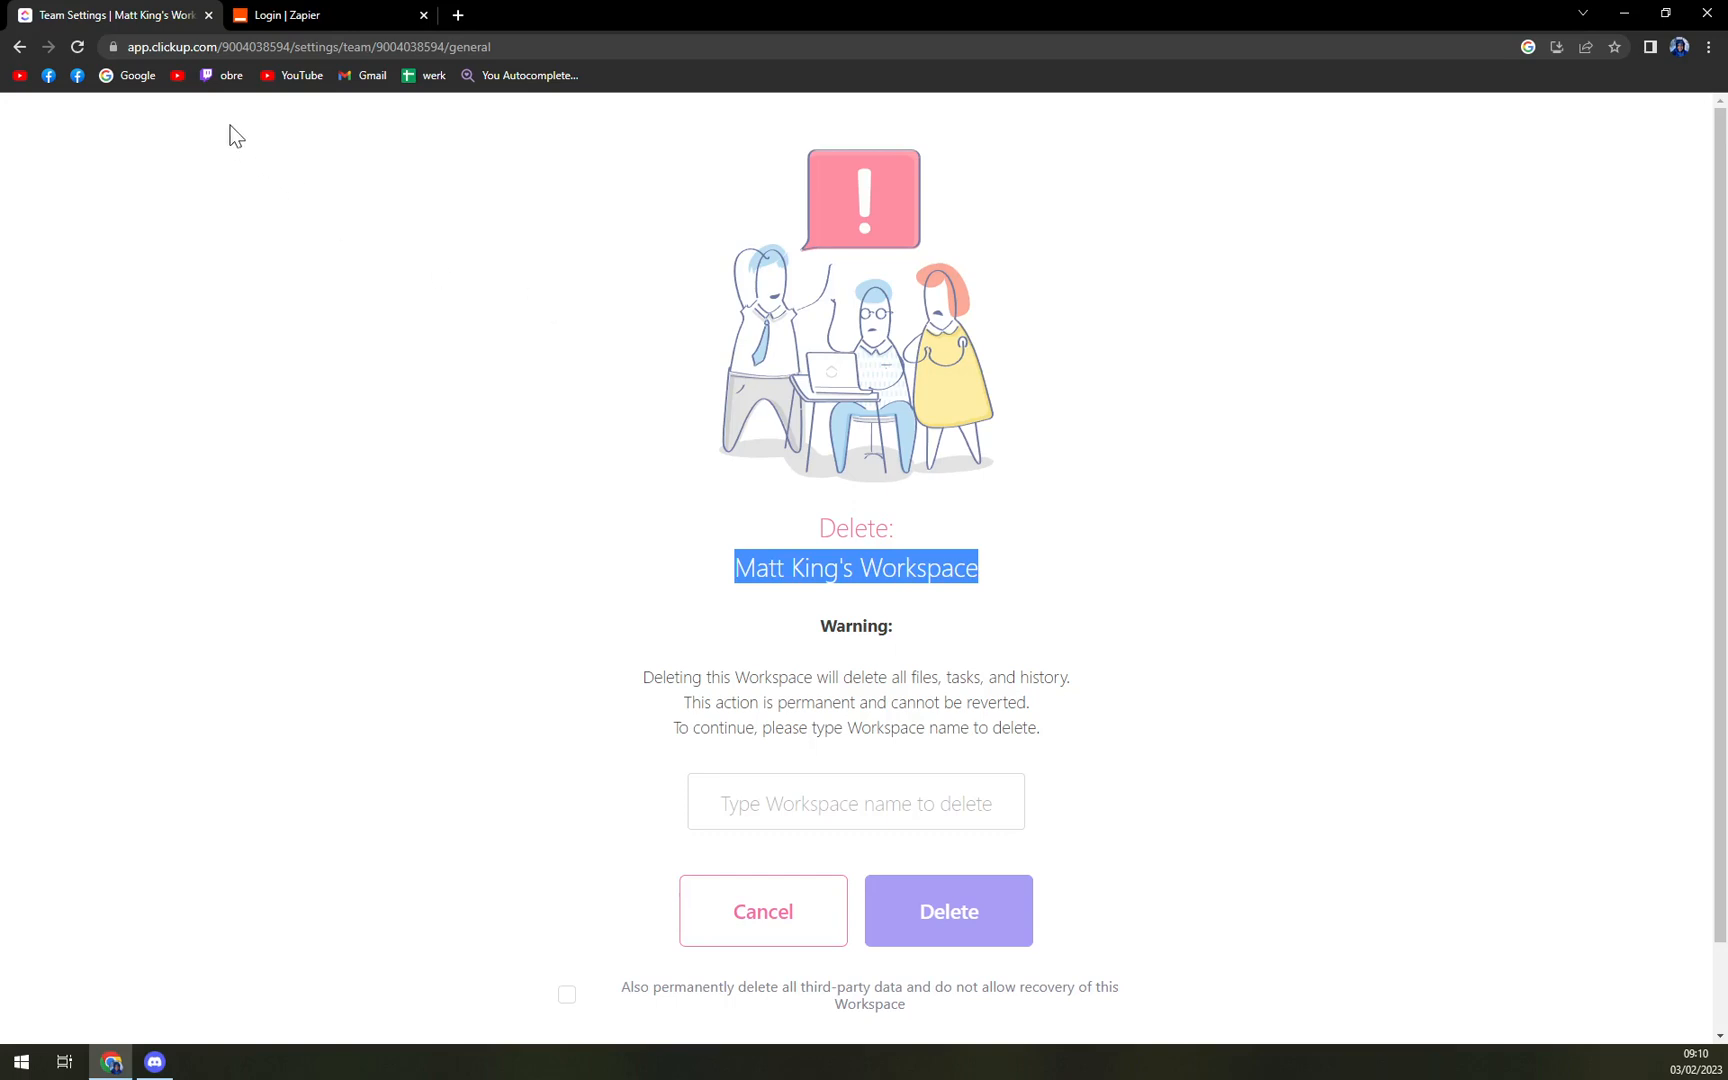
{"action": "mouse_move", "coordinate": [209, 299]}
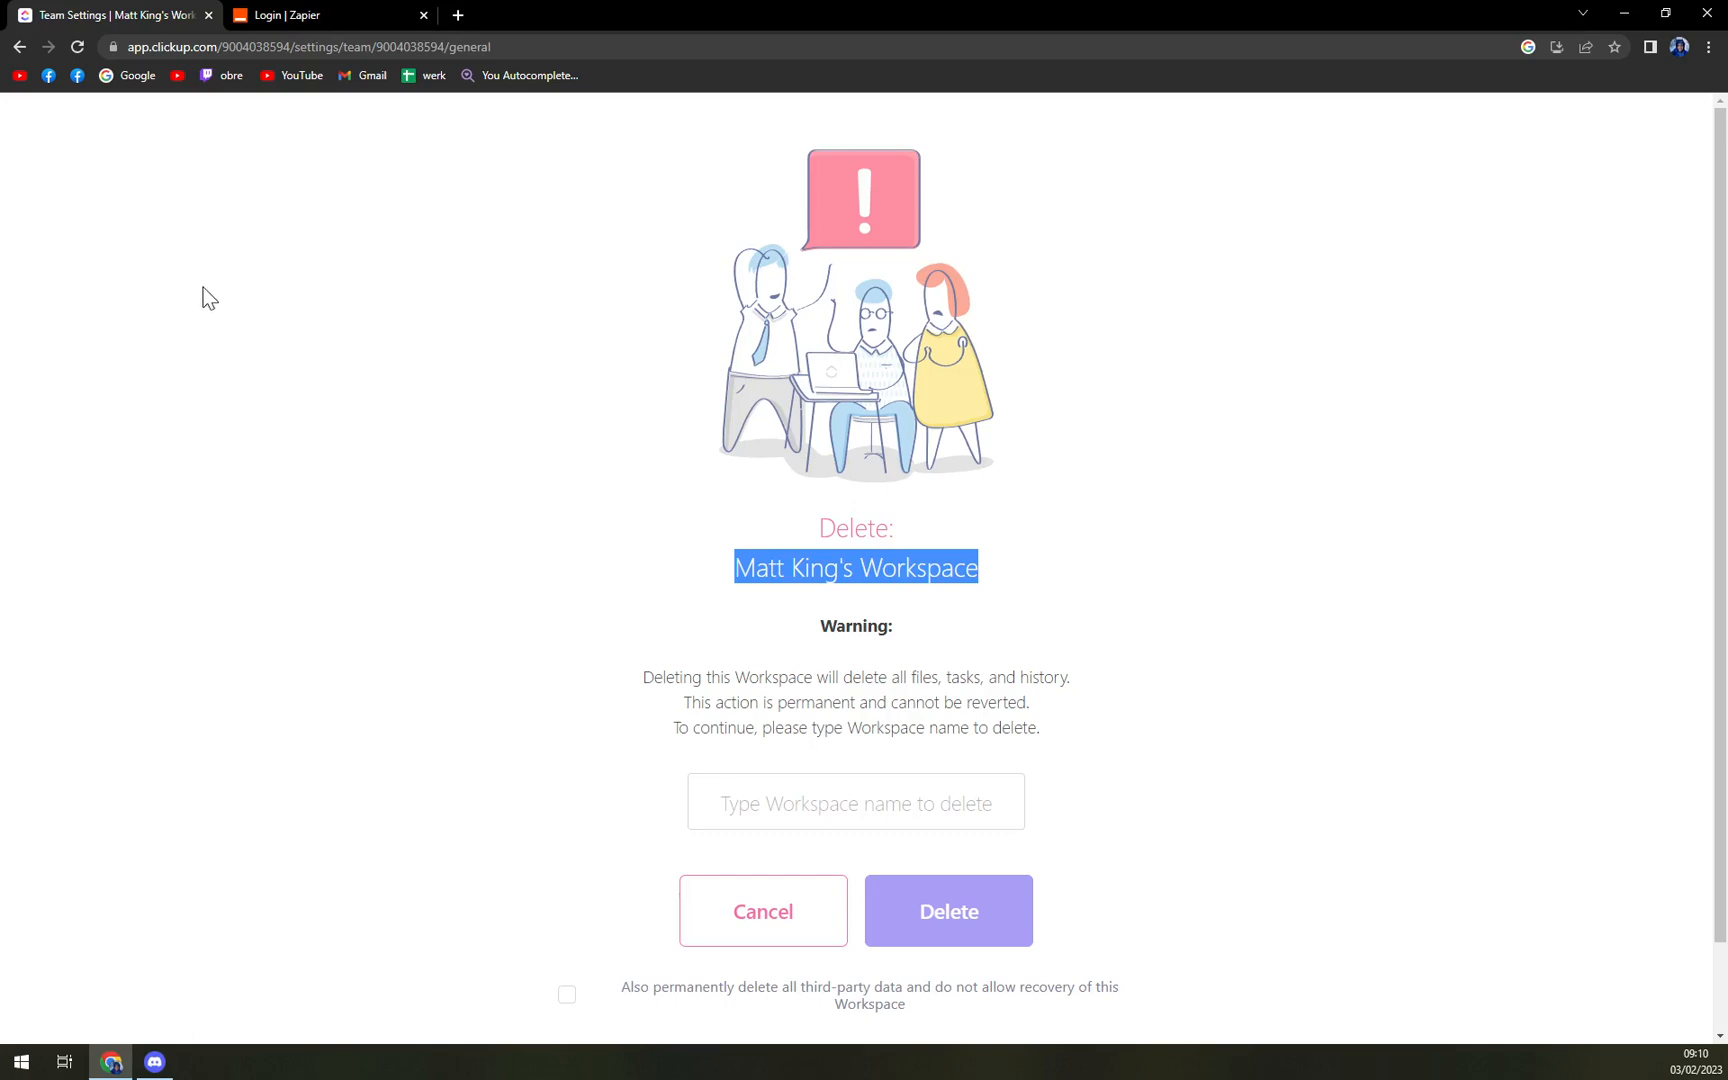
{"action": "mouse_move", "coordinate": [203, 309]}
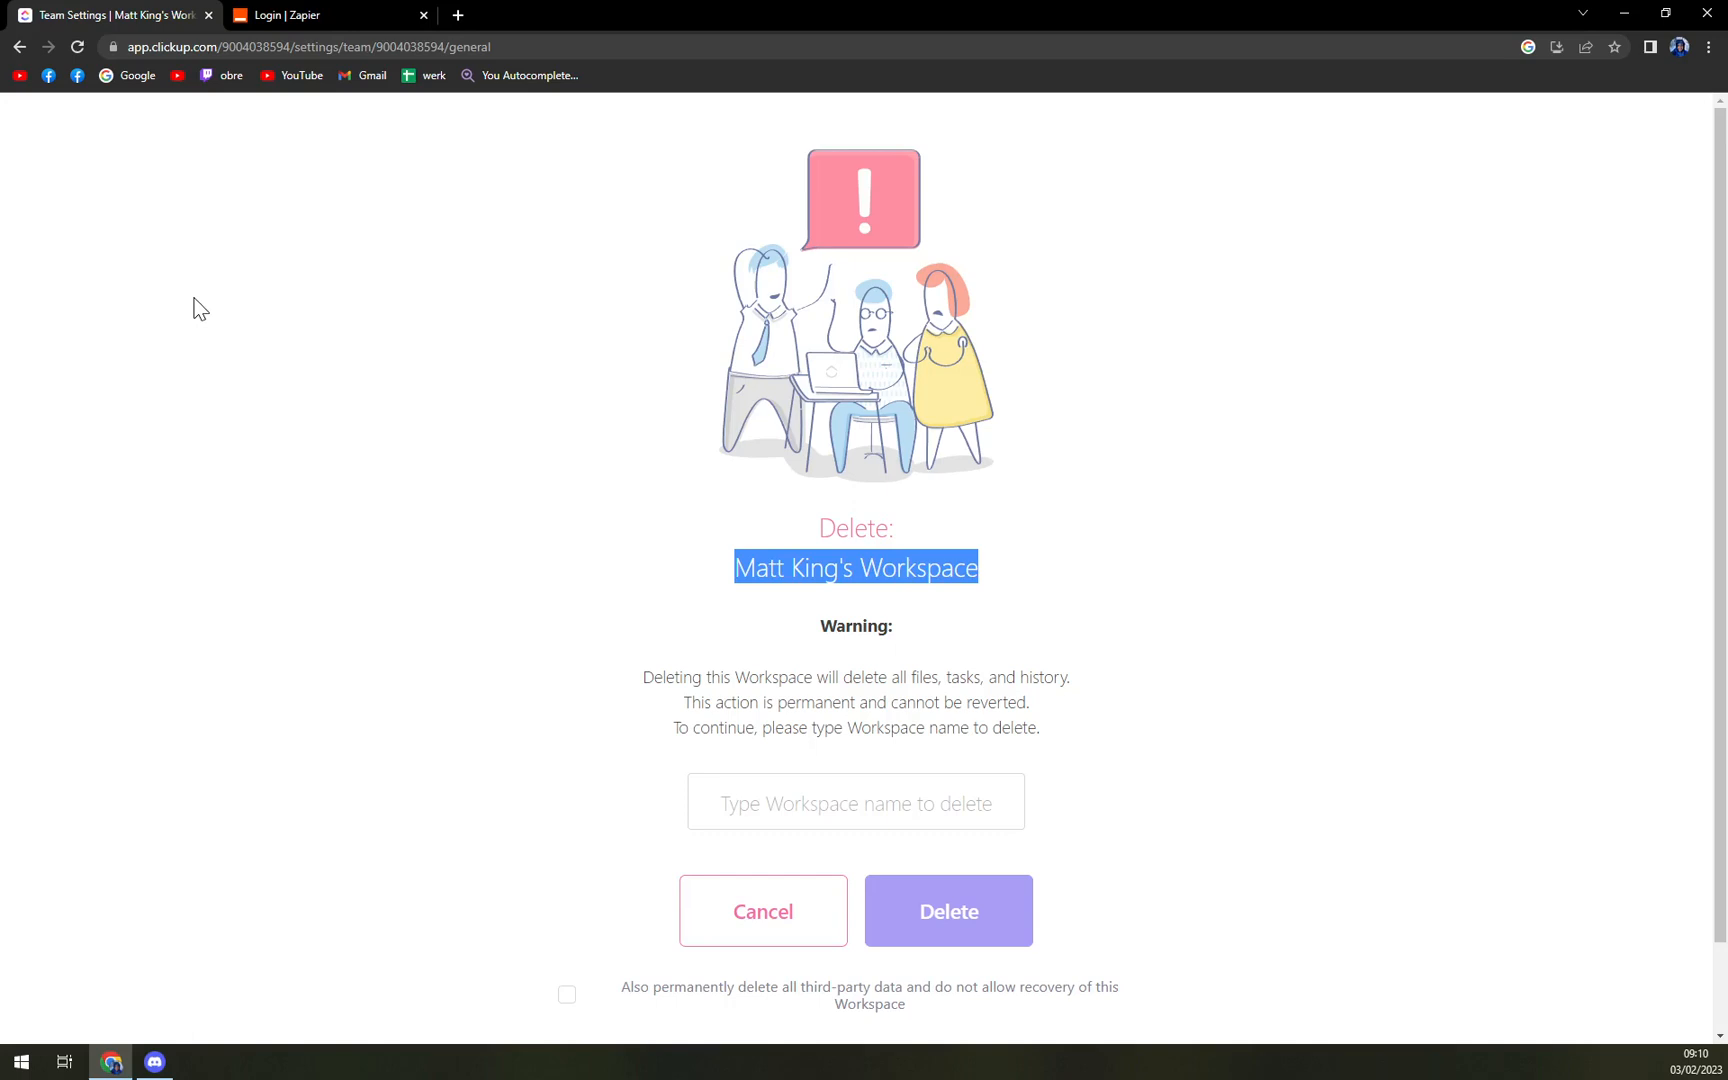
{"action": "mouse_move", "coordinate": [180, 290]}
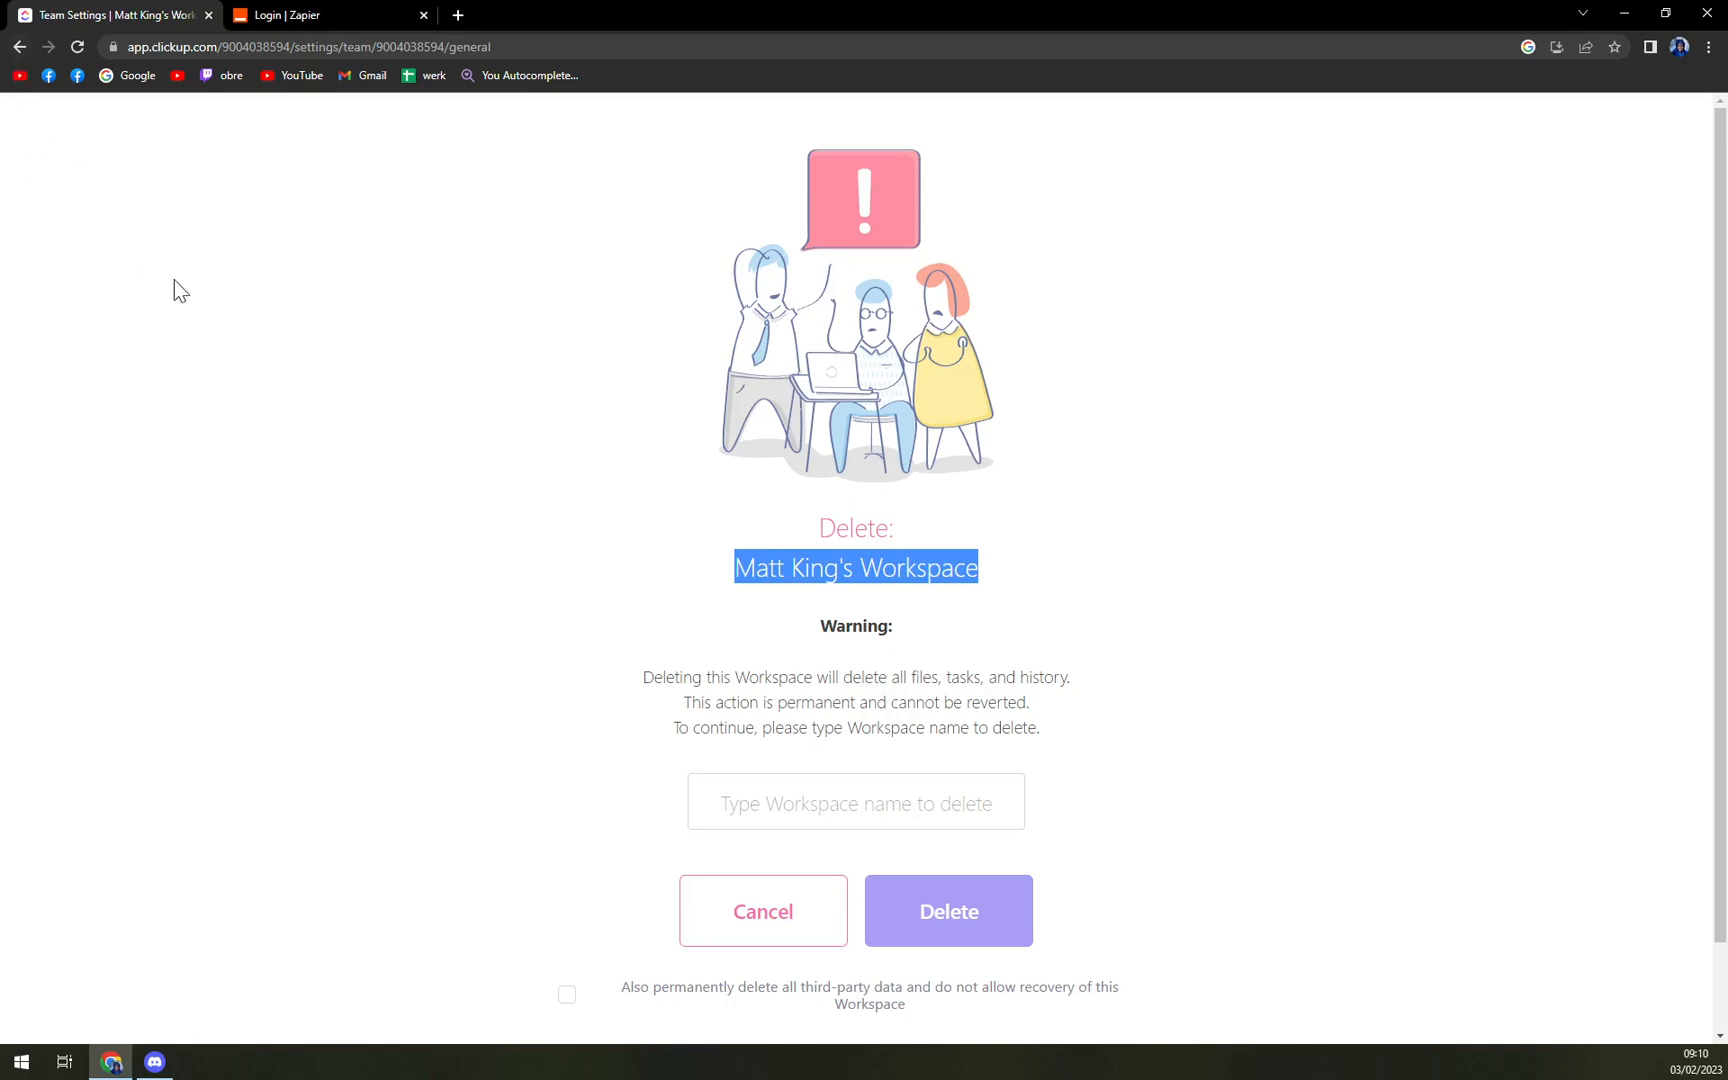